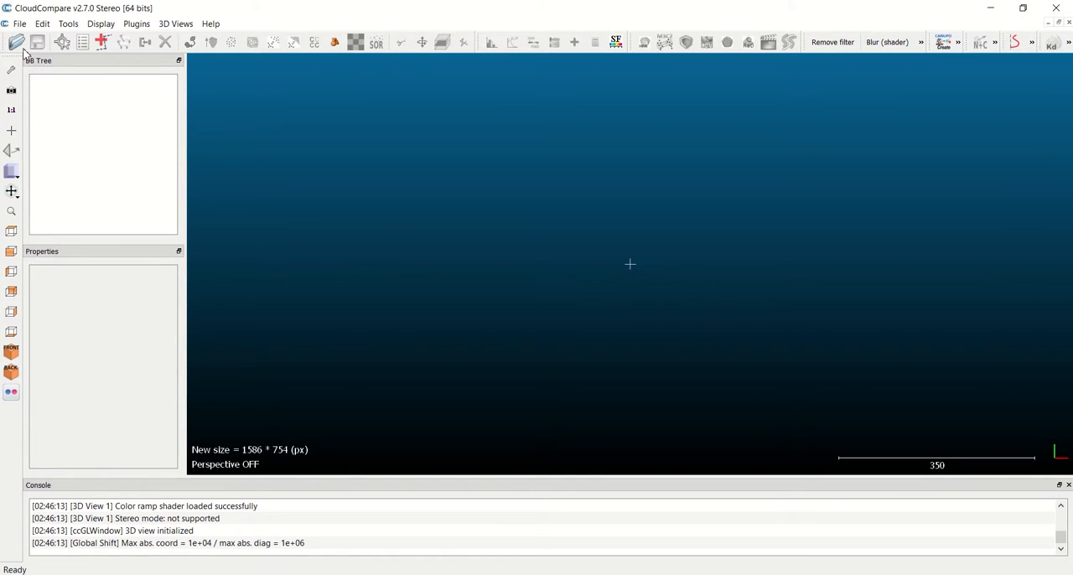
- Load the room scan files cl_oc.dp and f_oc.dp into CloudCompare
{"action": "left_click", "coordinate": [37, 42]}
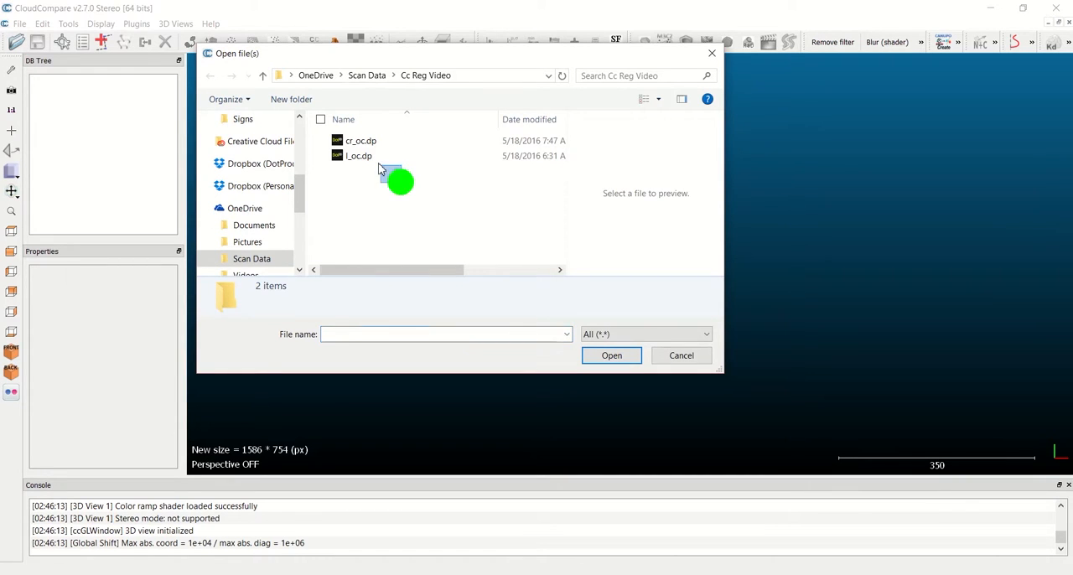
{"action": "left_click", "coordinate": [610, 355]}
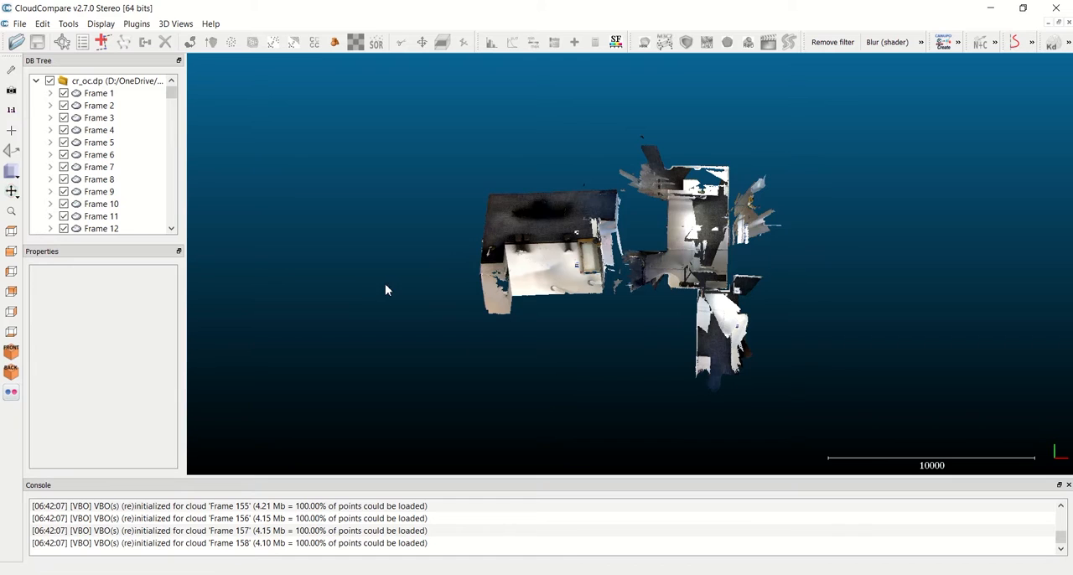
- Select all frame clouds of cl_oc.dp, first through last, for merging
{"action": "left_click", "coordinate": [97, 94]}
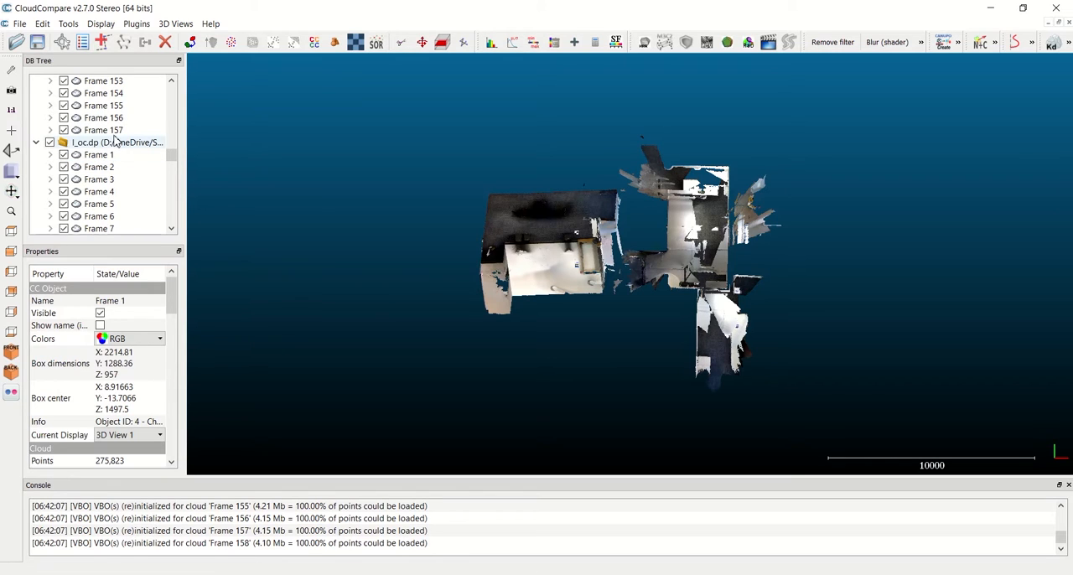
{"action": "left_click", "coordinate": [103, 131]}
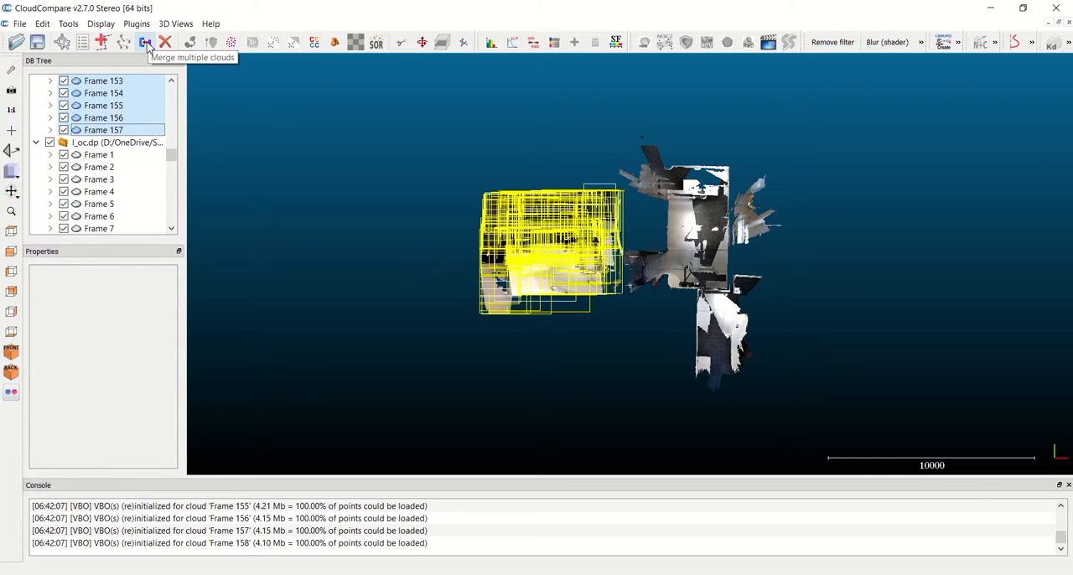
{"action": "mouse_move", "coordinate": [410, 254]}
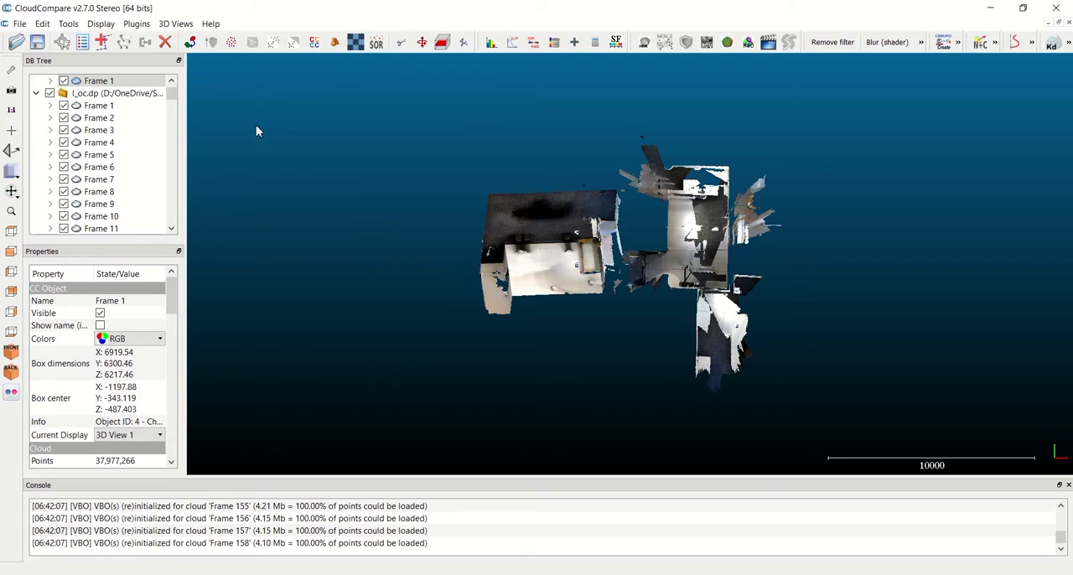
- Merge Frame 1 through Frame 158 of f_oc.dp into a single cloud
{"action": "left_click", "coordinate": [97, 104]}
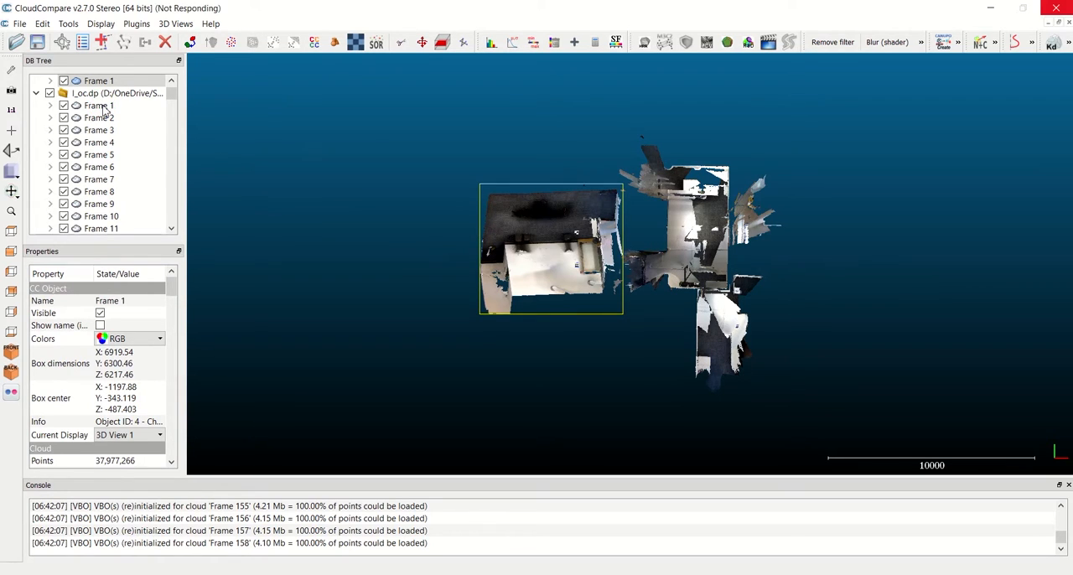
{"action": "left_click", "coordinate": [97, 104]}
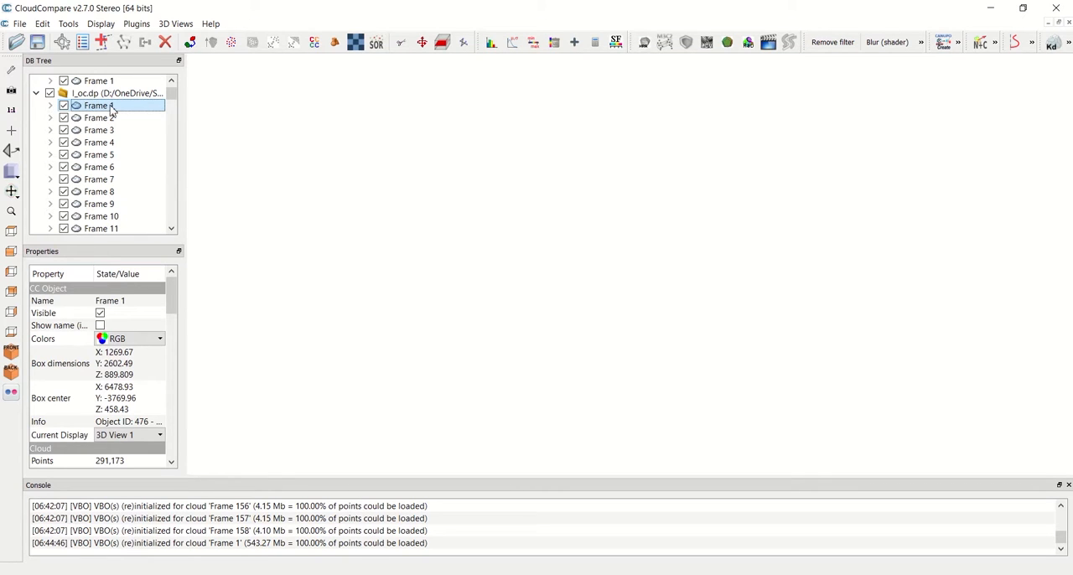
{"action": "scroll", "scroll_direction": "down", "scroll_amount": 3}
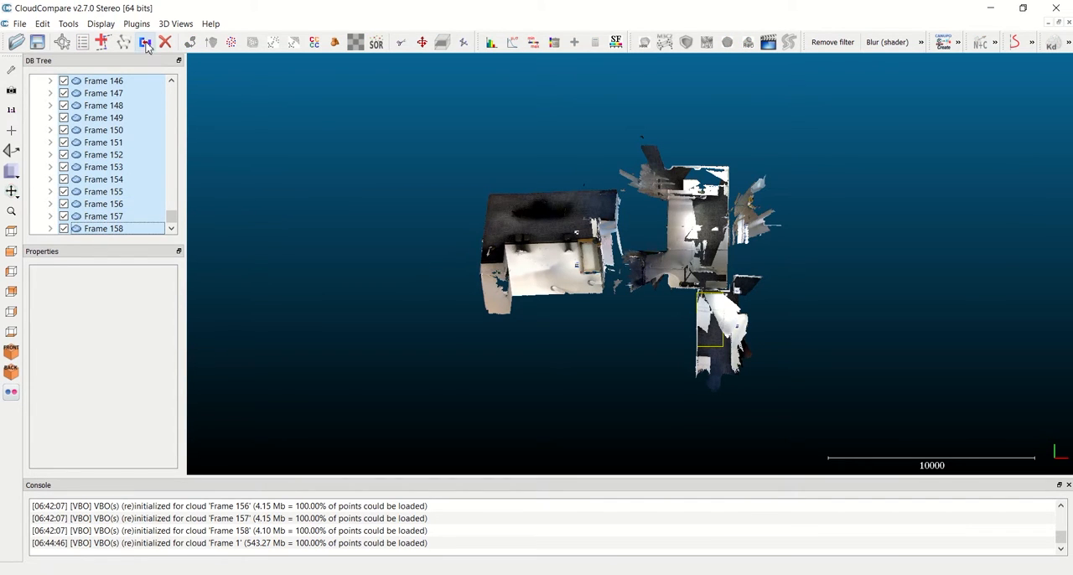
{"action": "left_click", "coordinate": [144, 42]}
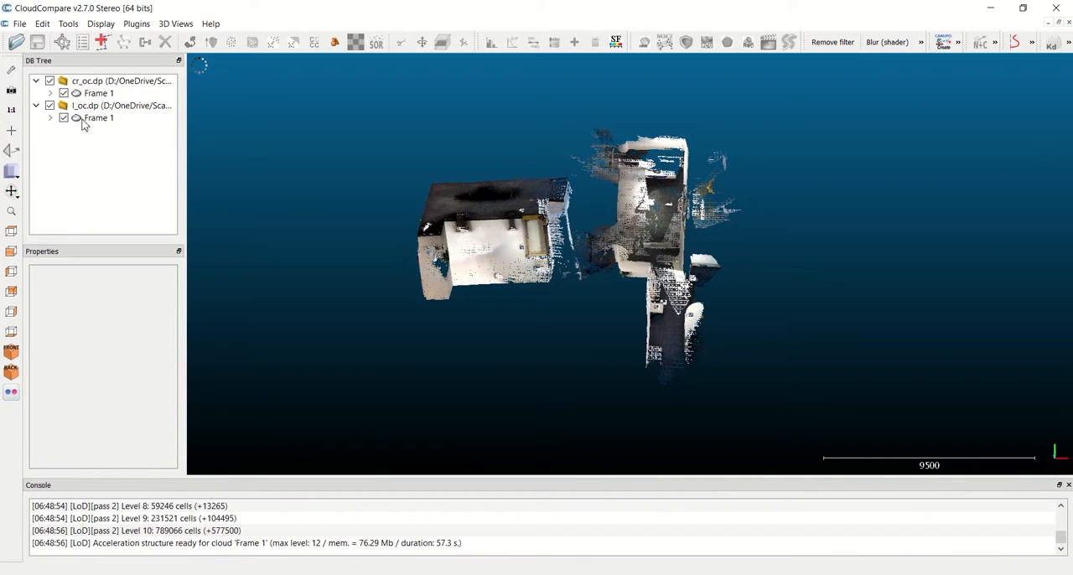
- Launch point-pair registration on both merged clouds, swapping the aligned and reference roles
{"action": "left_click", "coordinate": [97, 117]}
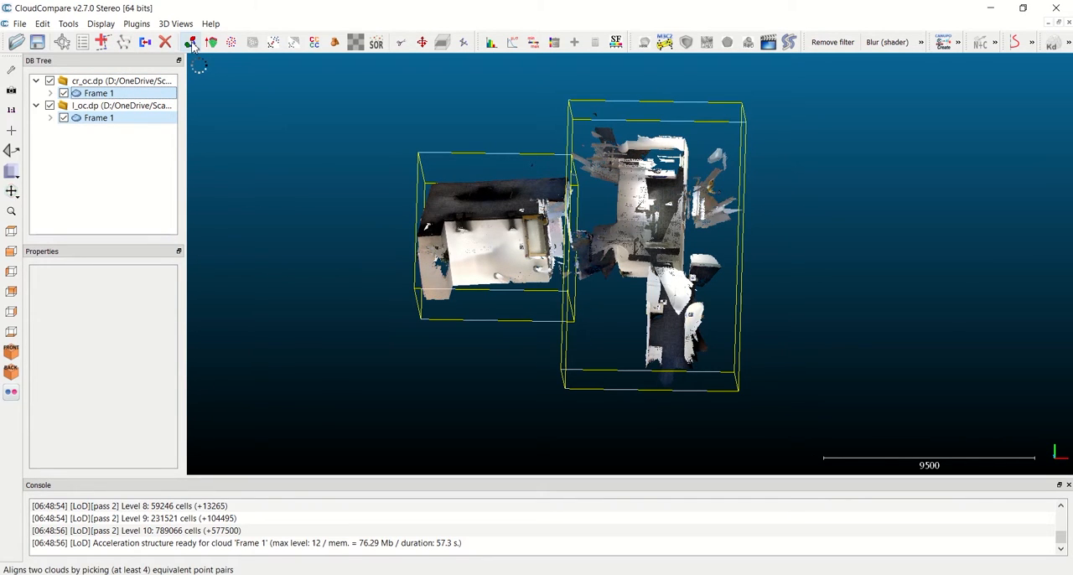
{"action": "mouse_move", "coordinate": [191, 42]}
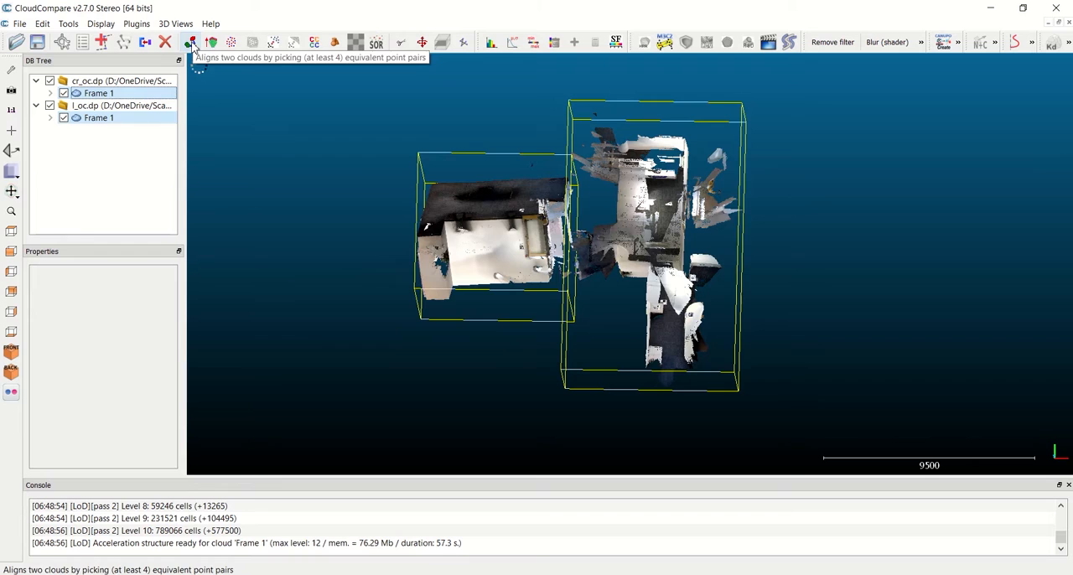
{"action": "left_click", "coordinate": [191, 41]}
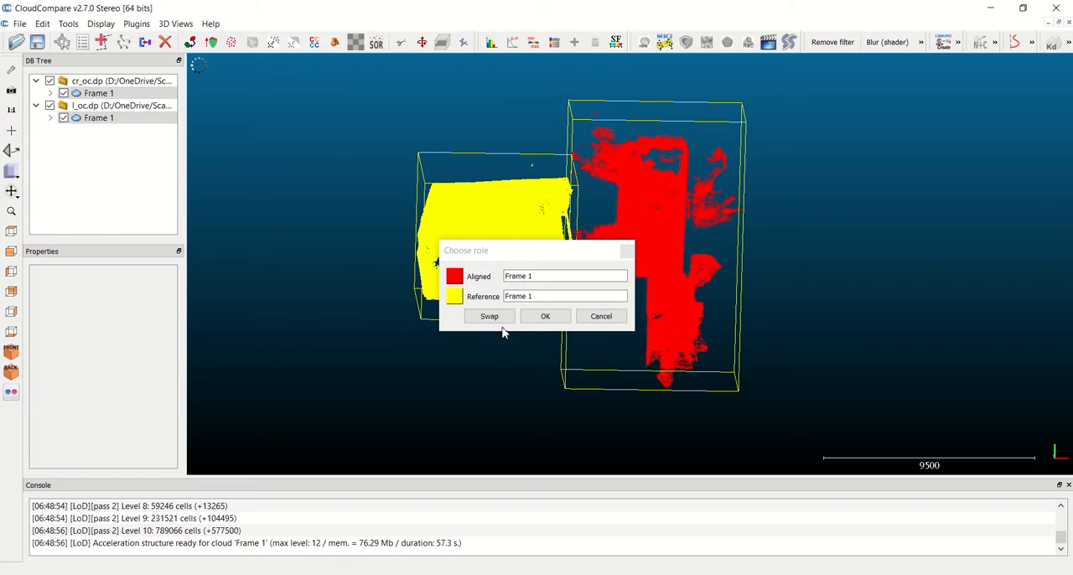
{"action": "left_click", "coordinate": [545, 315]}
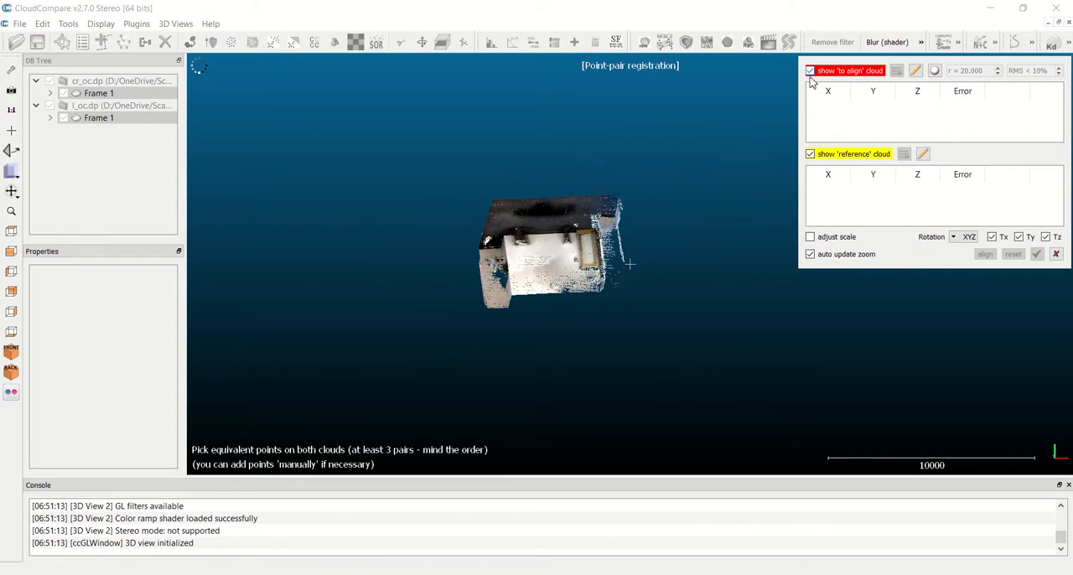
- Hide the aligned cloud and pick reference points R0–R2 on the window pattern features
{"action": "left_click", "coordinate": [810, 71]}
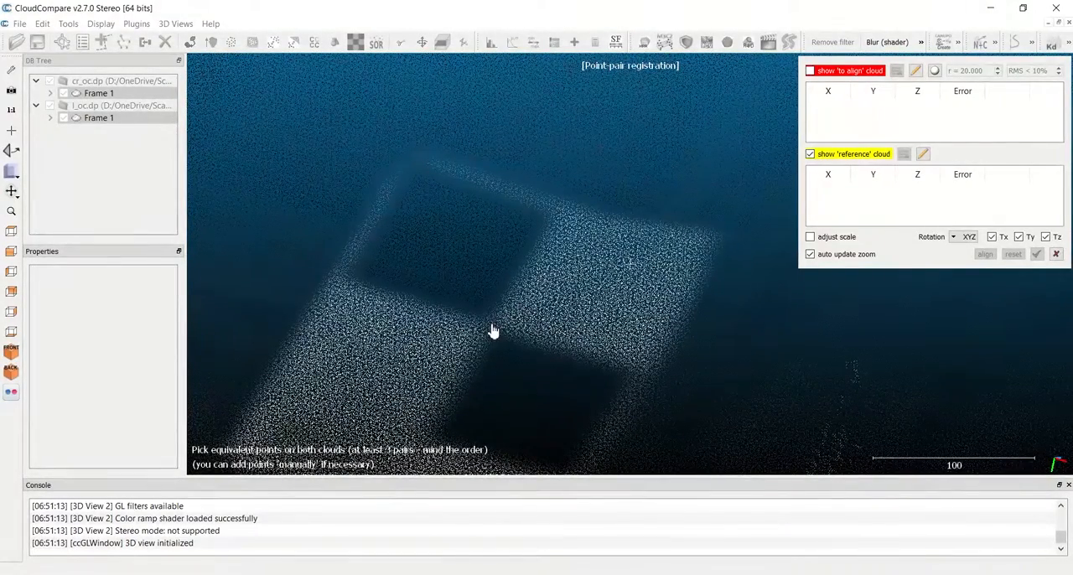
{"action": "left_click", "coordinate": [490, 325]}
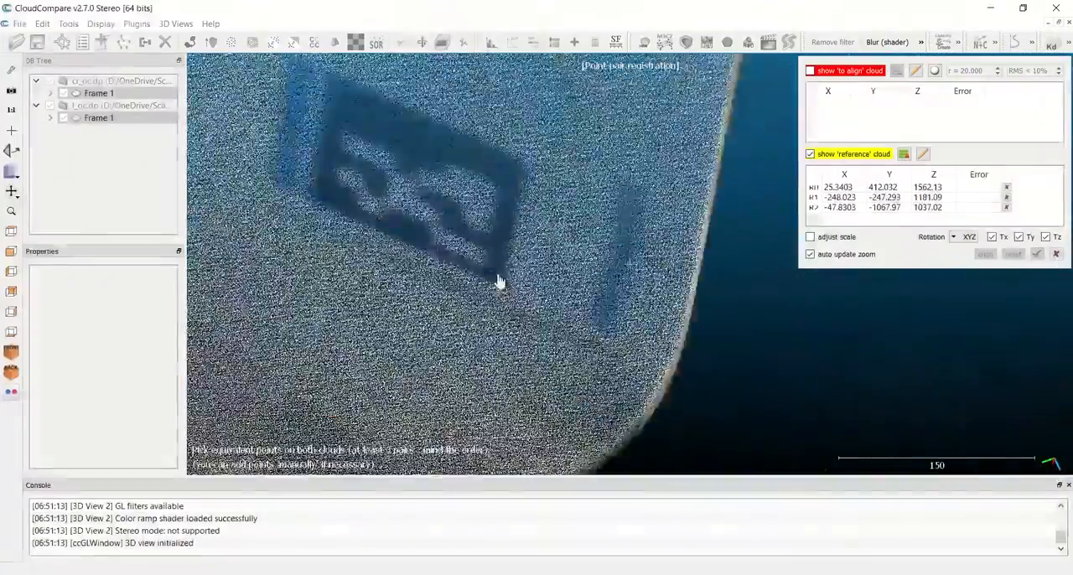
{"action": "left_click", "coordinate": [482, 278]}
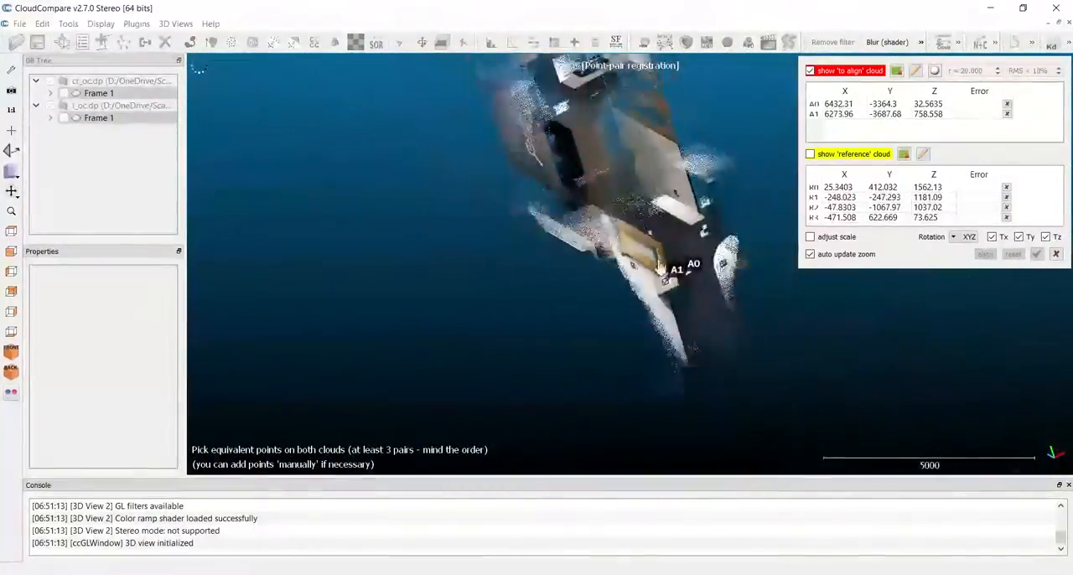
- Orbit and zoom to locate the matching features on the cloud being aligned
{"action": "left_click_drag", "start_coordinate": [662, 267], "coordinate": [428, 303]}
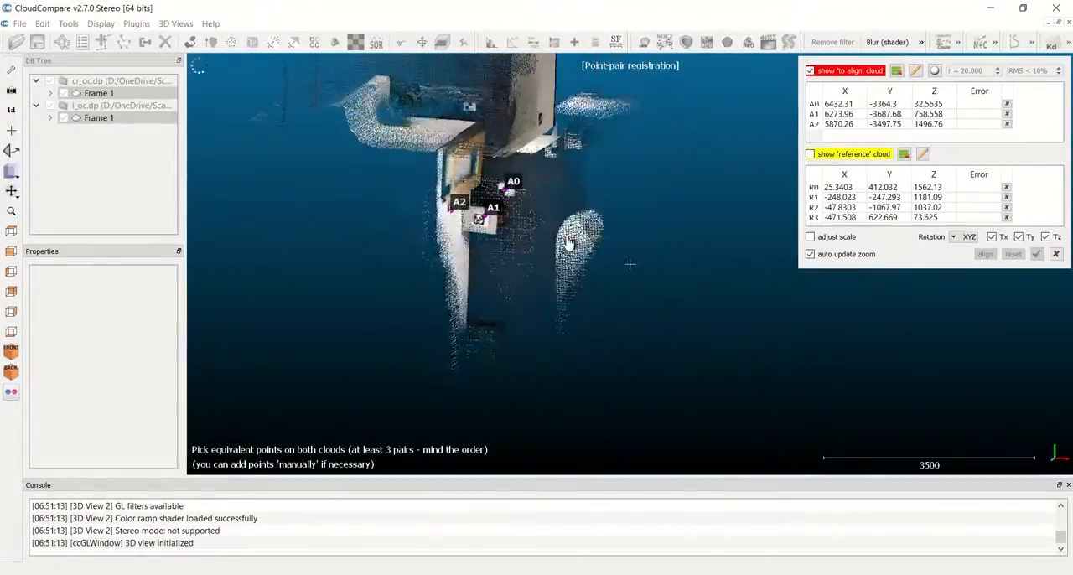
{"action": "scroll", "scroll_direction": "down", "scroll_amount": 3}
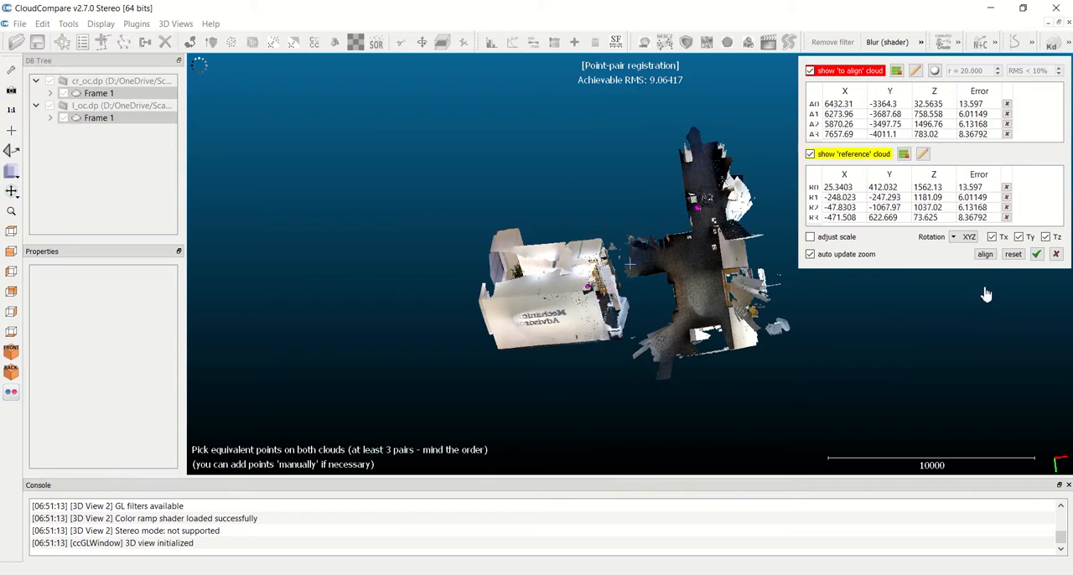
- Align the scan onto the reference, inspect the overlap, and accept the registration at RMS 9.06417
{"action": "left_click", "coordinate": [983, 255]}
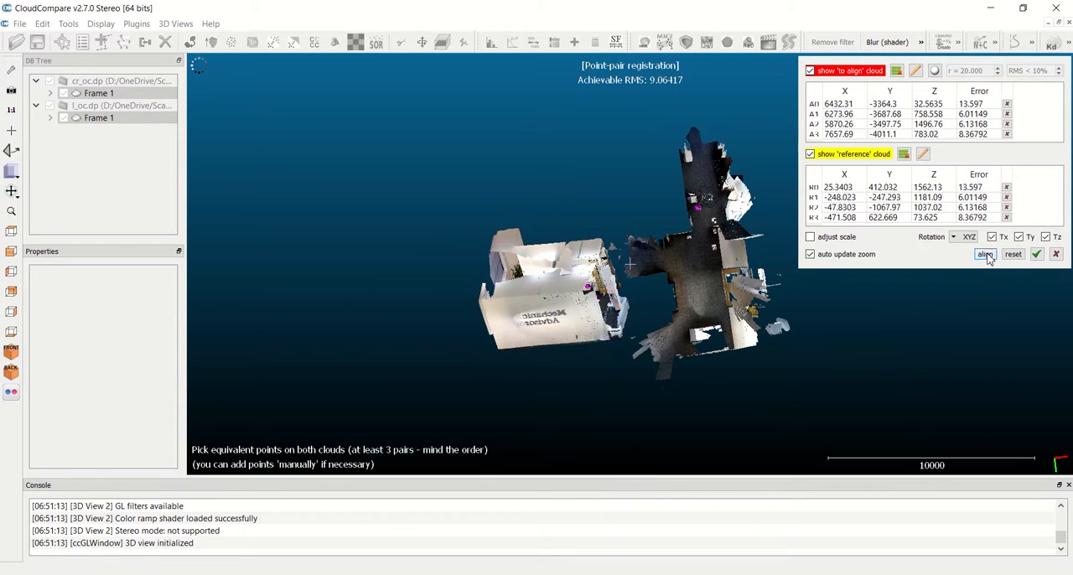
{"action": "left_click", "coordinate": [984, 255]}
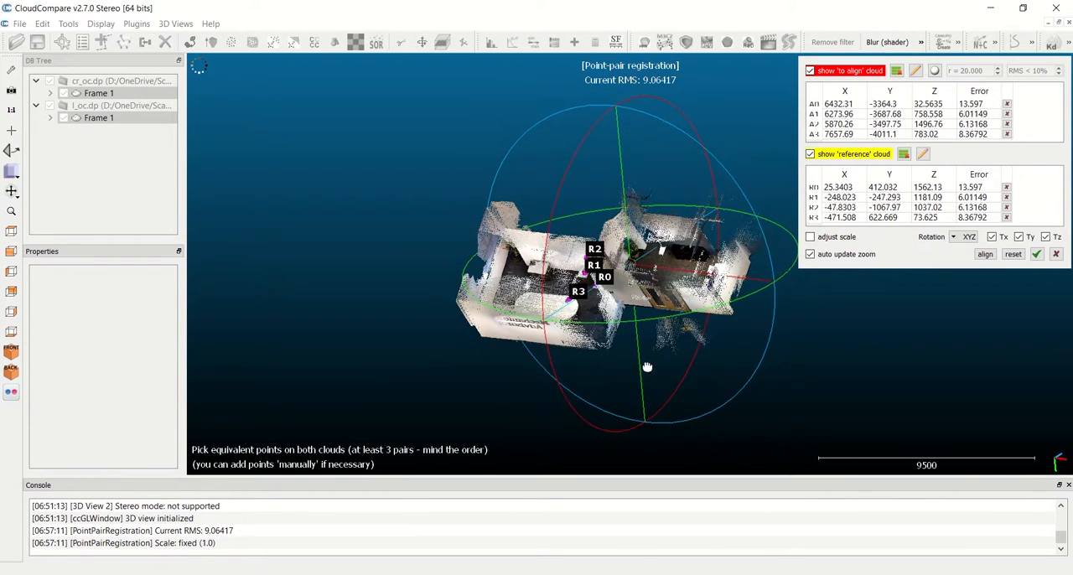
{"action": "left_click_drag", "start_coordinate": [646, 365], "coordinate": [840, 400]}
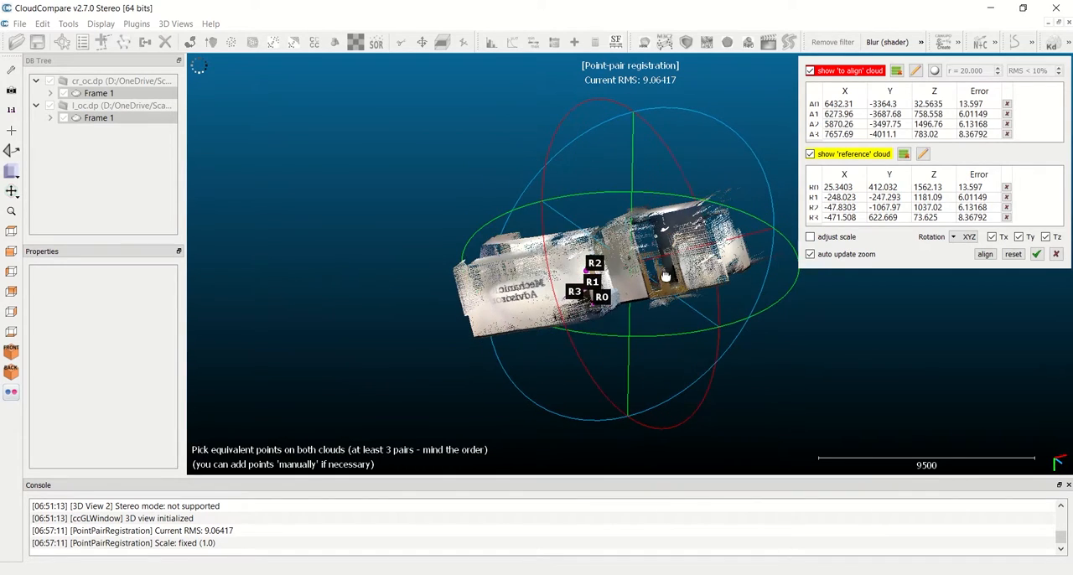
{"action": "left_click_drag", "start_coordinate": [664, 277], "coordinate": [600, 334]}
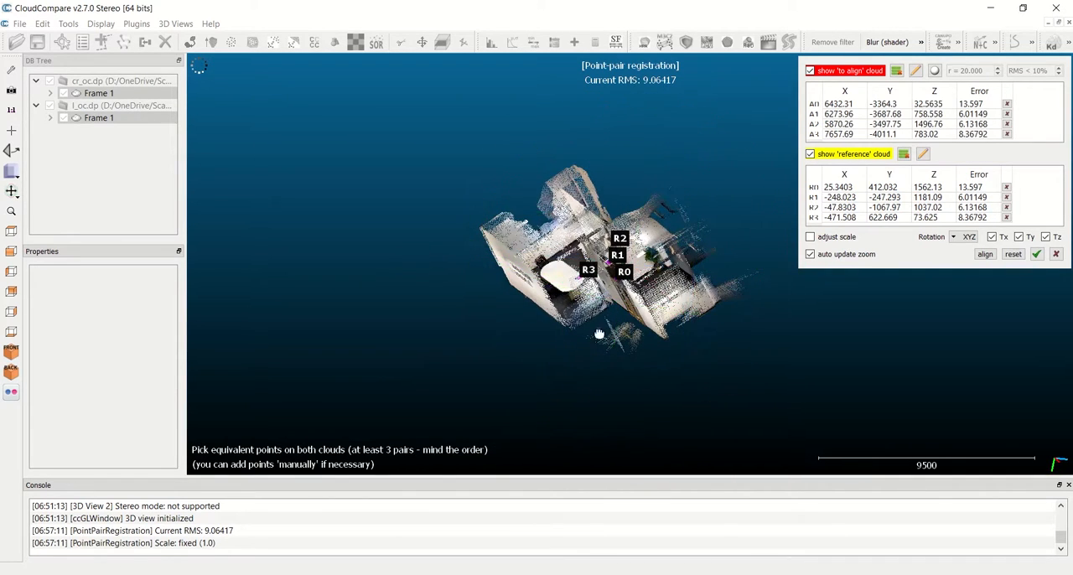
{"action": "left_click_drag", "start_coordinate": [598, 333], "coordinate": [545, 327]}
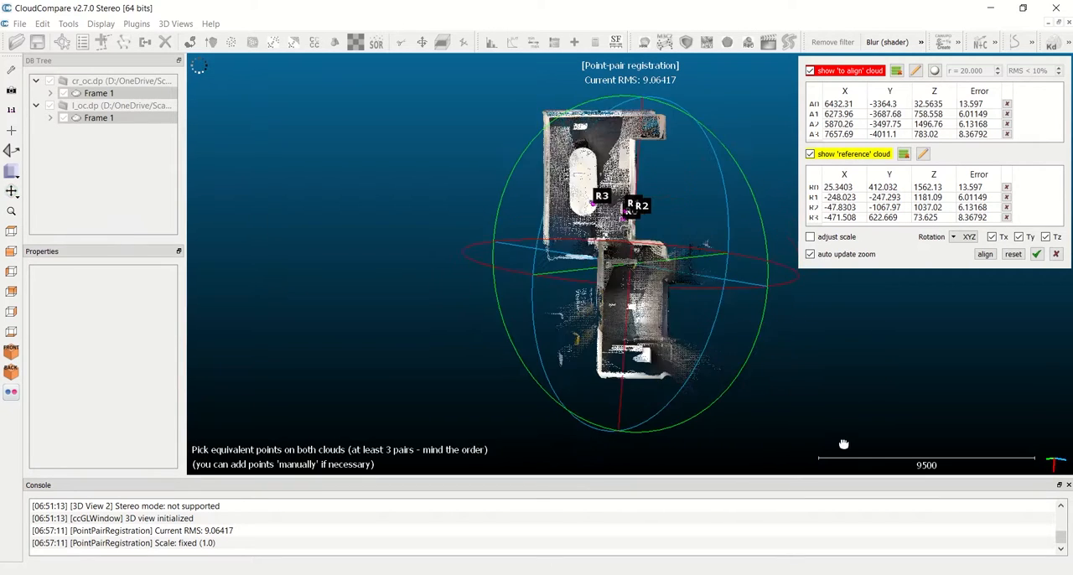
{"action": "left_click_drag", "start_coordinate": [845, 444], "coordinate": [657, 377]}
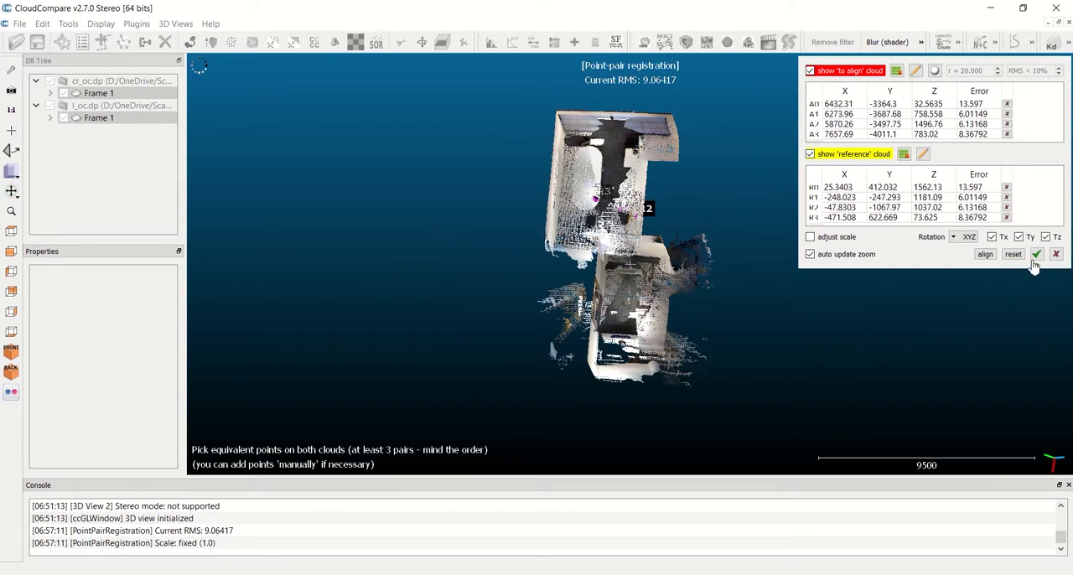
{"action": "left_click", "coordinate": [1036, 255]}
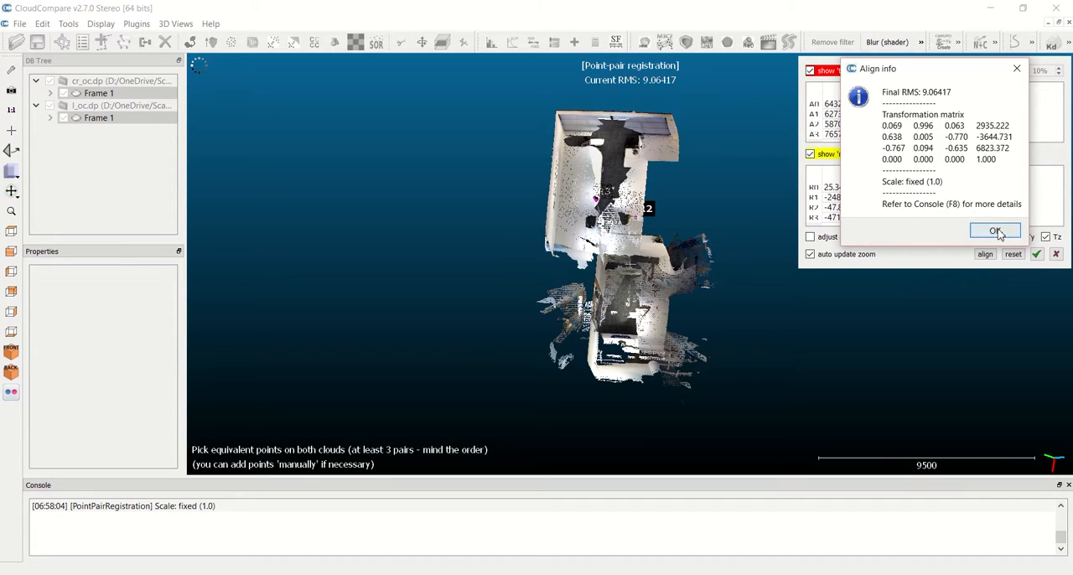
- Dismiss the Align info report and orbit to check both aligned room scans together
{"action": "left_click", "coordinate": [996, 232]}
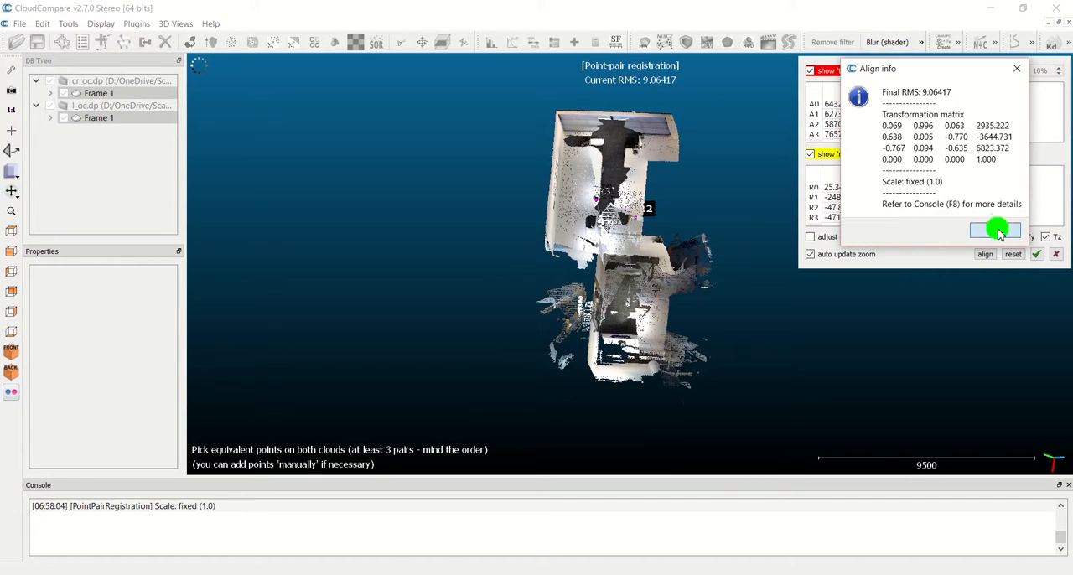
{"action": "left_click", "coordinate": [995, 230]}
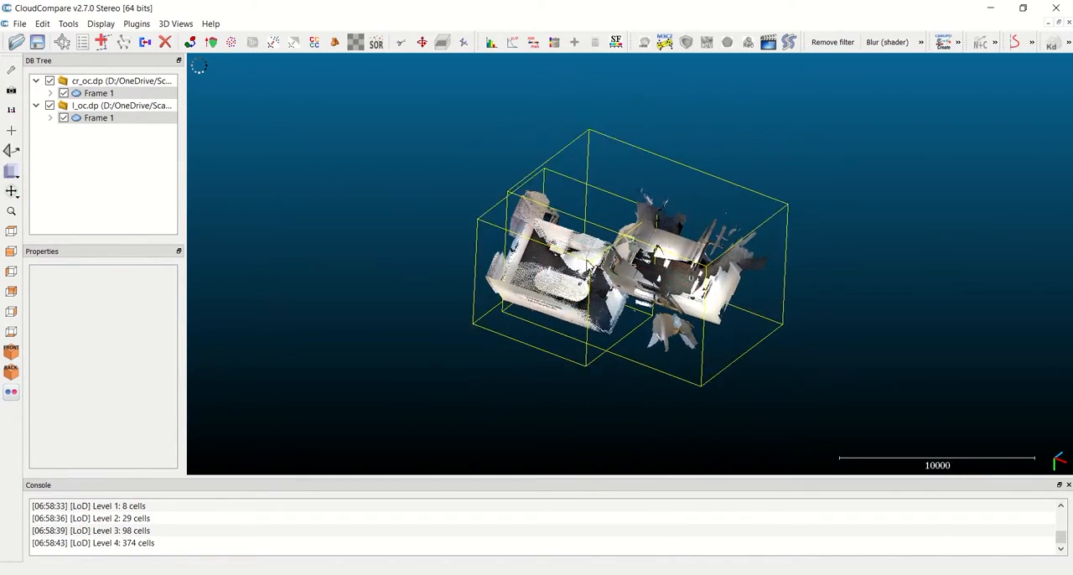
{"action": "left_click_drag", "start_coordinate": [586, 264], "coordinate": [477, 327]}
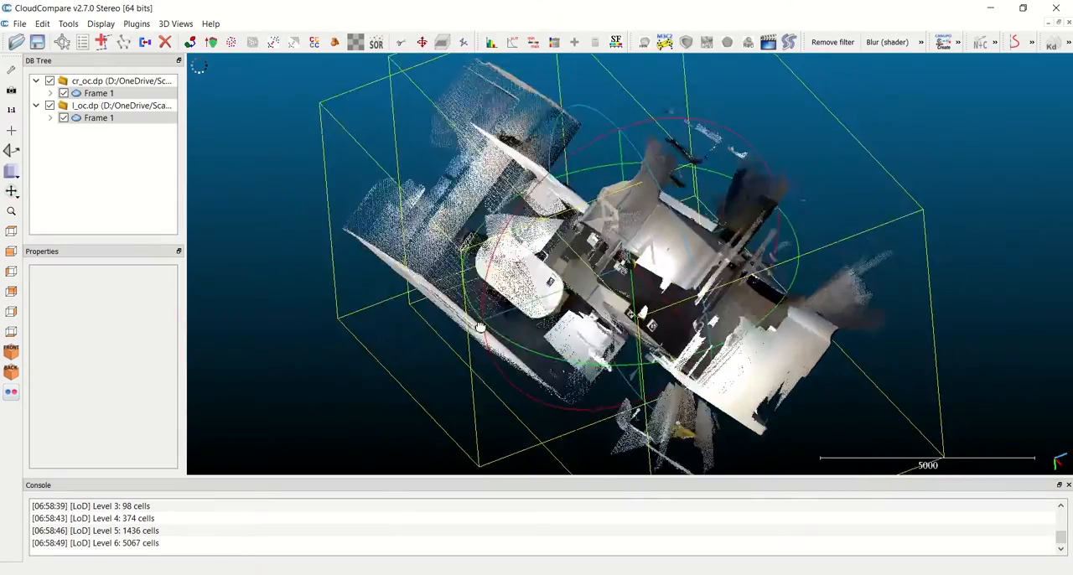
{"action": "left_click_drag", "start_coordinate": [473, 327], "coordinate": [417, 396]}
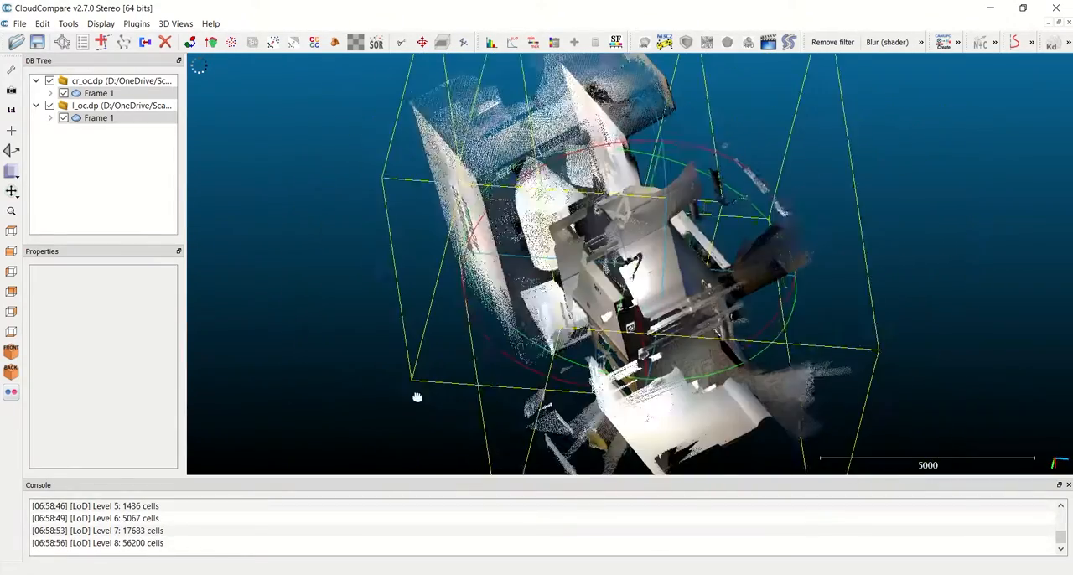
{"action": "left_click_drag", "start_coordinate": [417, 396], "coordinate": [612, 277]}
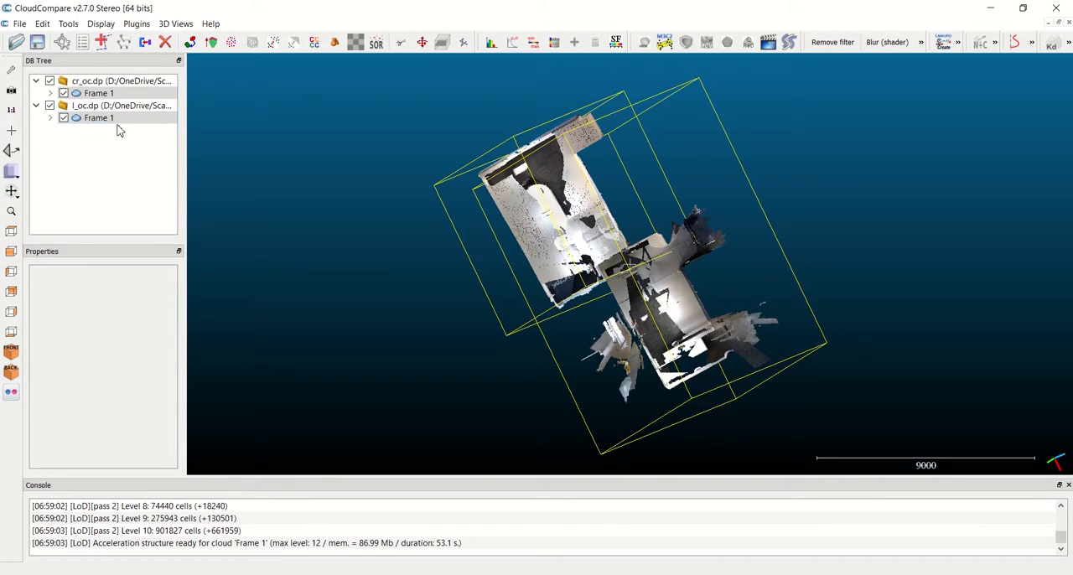
{"action": "mouse_move", "coordinate": [145, 42]}
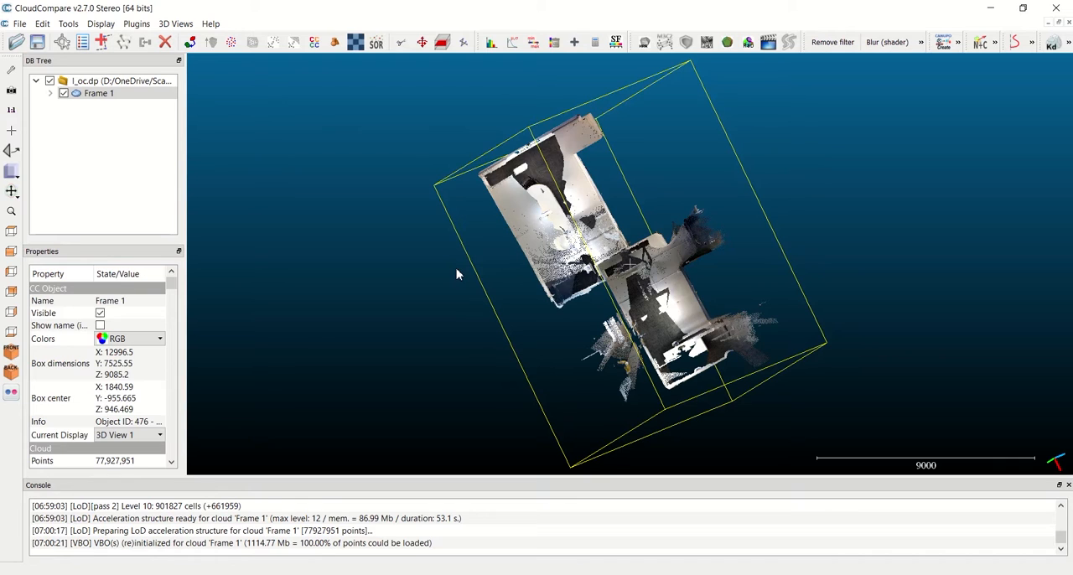
{"action": "mouse_move", "coordinate": [348, 185]}
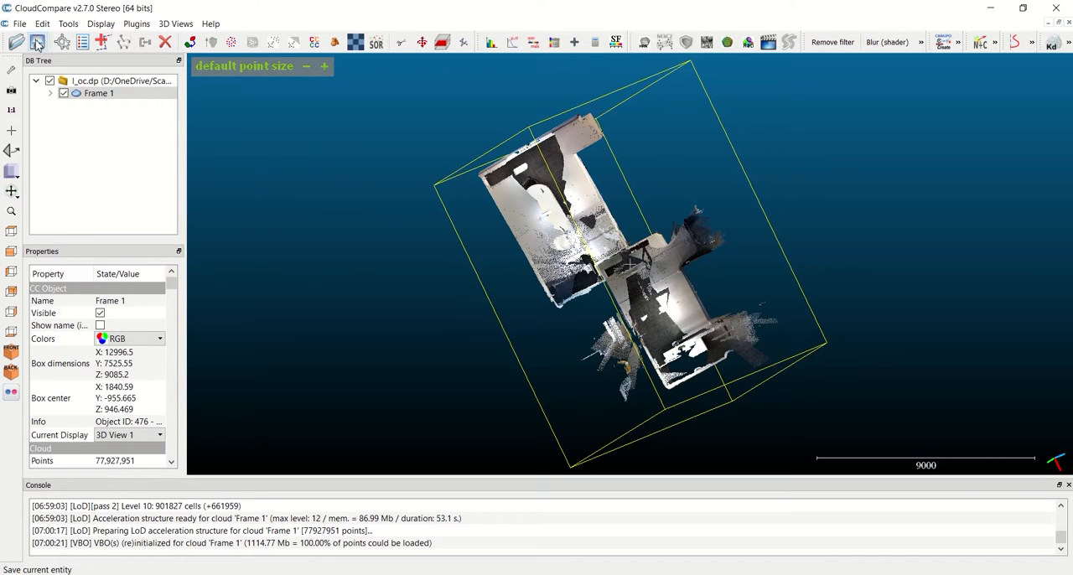
- Save the merged cloud to the Desktop as scanscombined in DotProduct (*.dp) format
{"action": "left_click", "coordinate": [37, 42]}
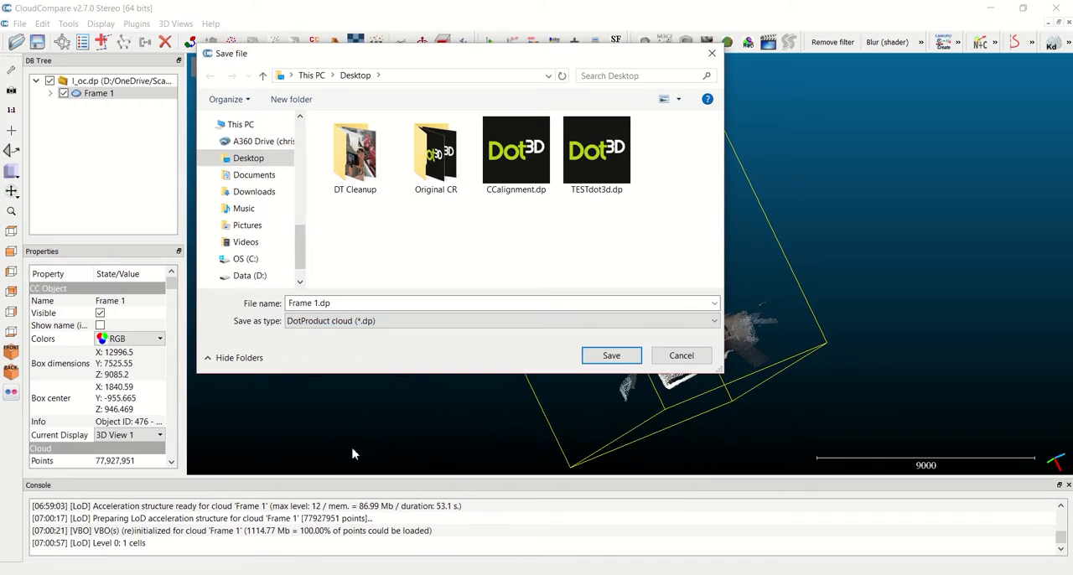
{"action": "mouse_move", "coordinate": [327, 243]}
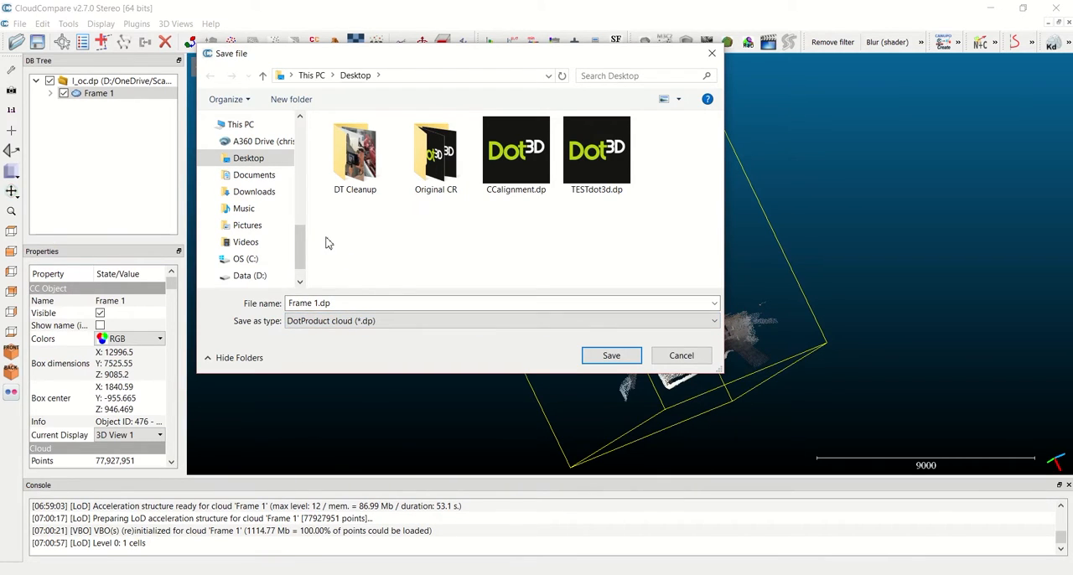
{"action": "type", "text": "scanscombined"}
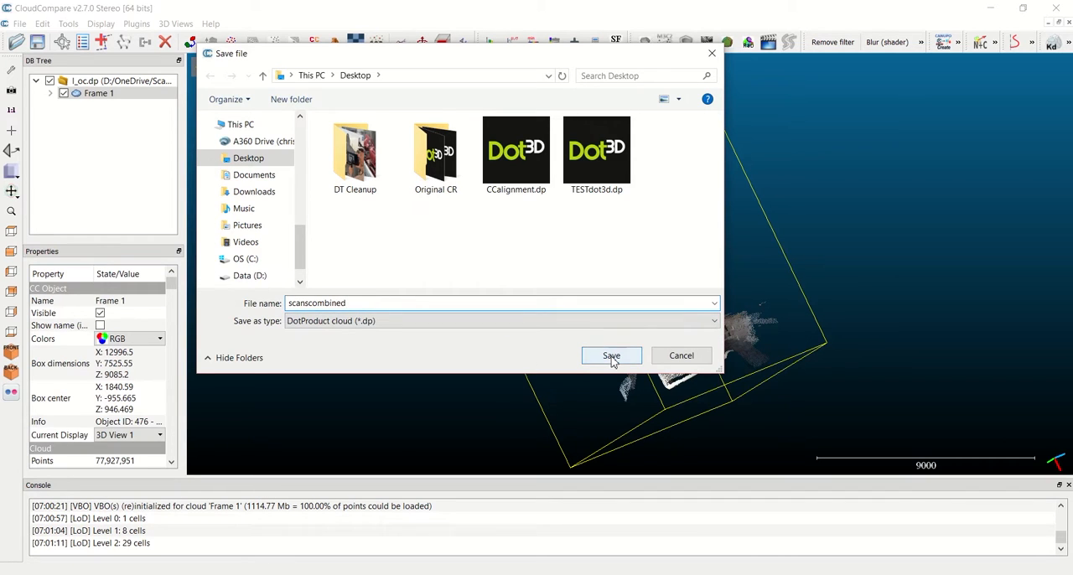
{"action": "left_click", "coordinate": [610, 355]}
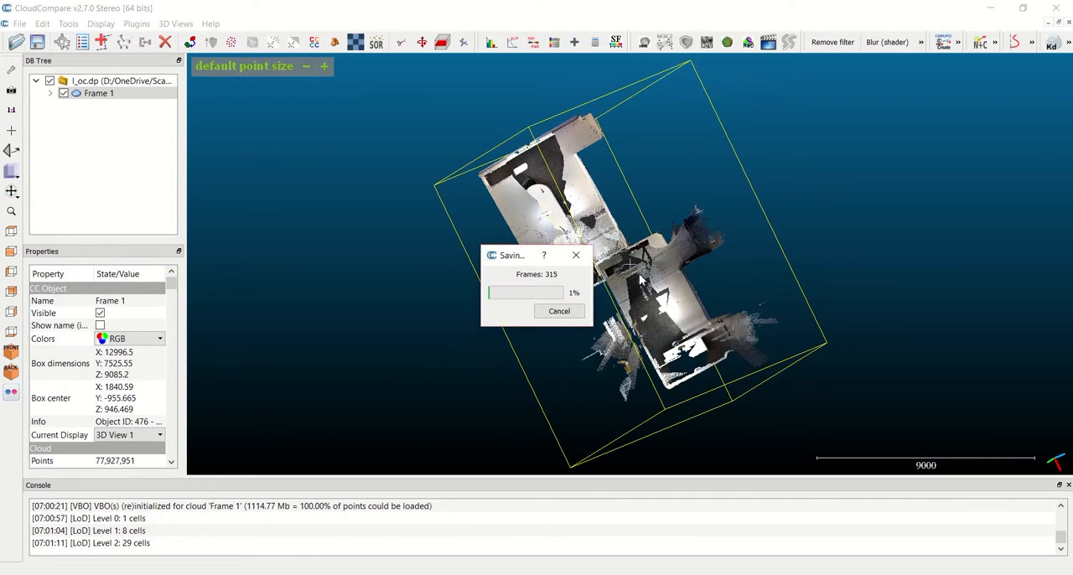